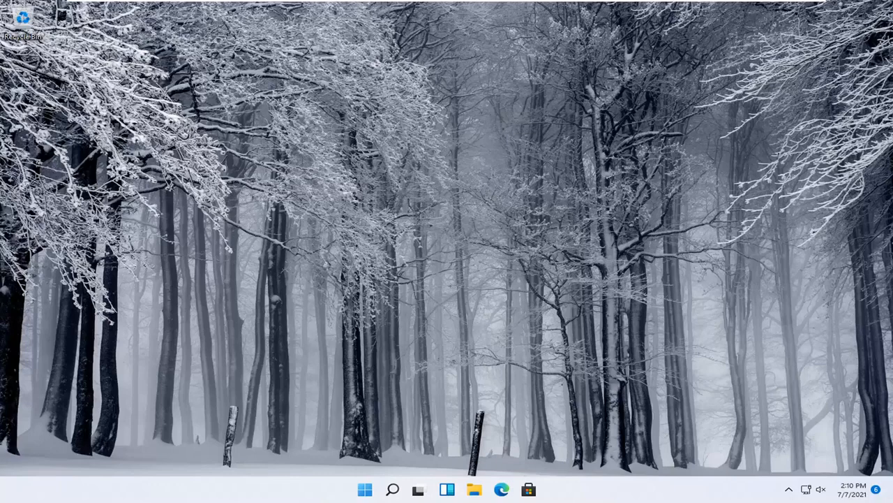
pyautogui.moveTo(518, 273)
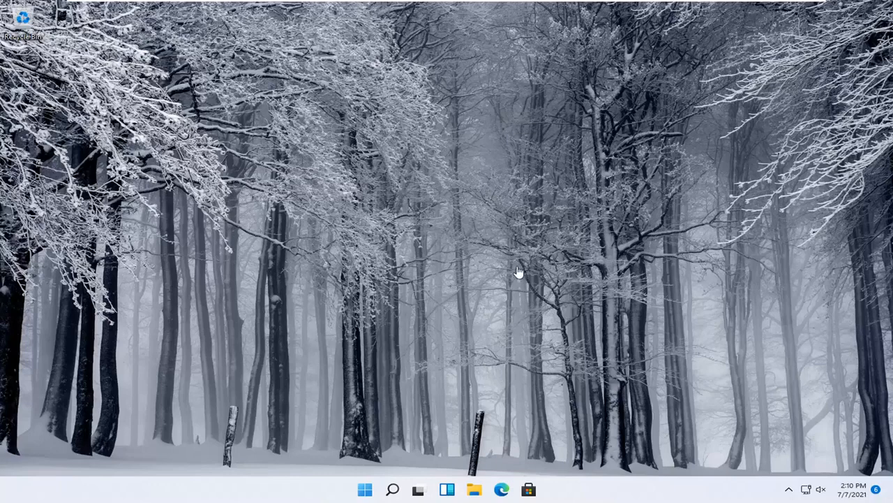
pyautogui.moveTo(464, 347)
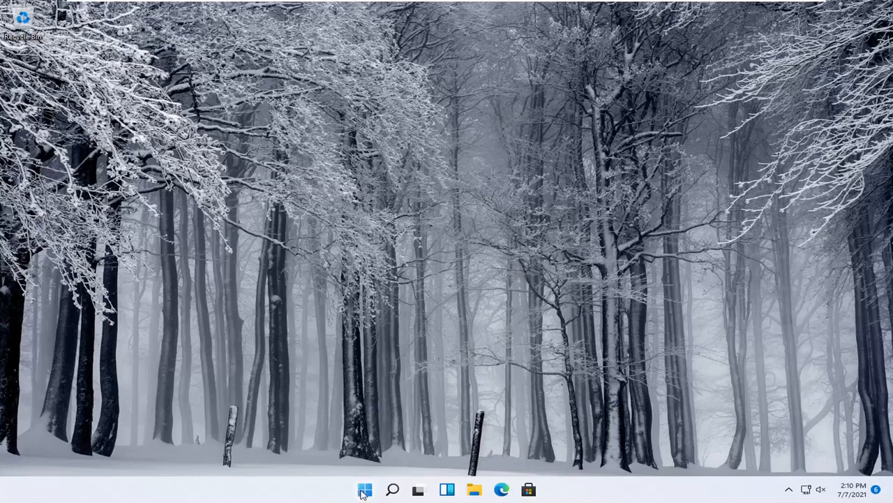
# Open Settings from the shortcut menu and go to Bluetooth & devices
pyautogui.rightClick(364, 488)
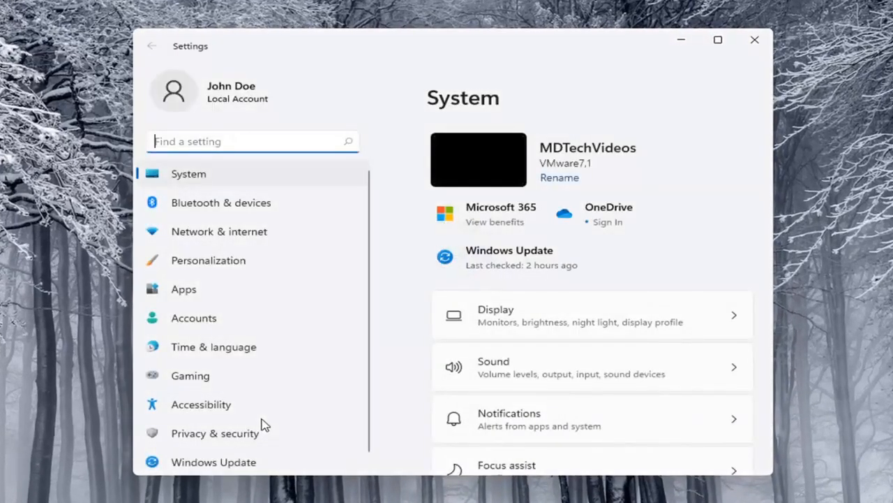
pyautogui.moveTo(263, 212)
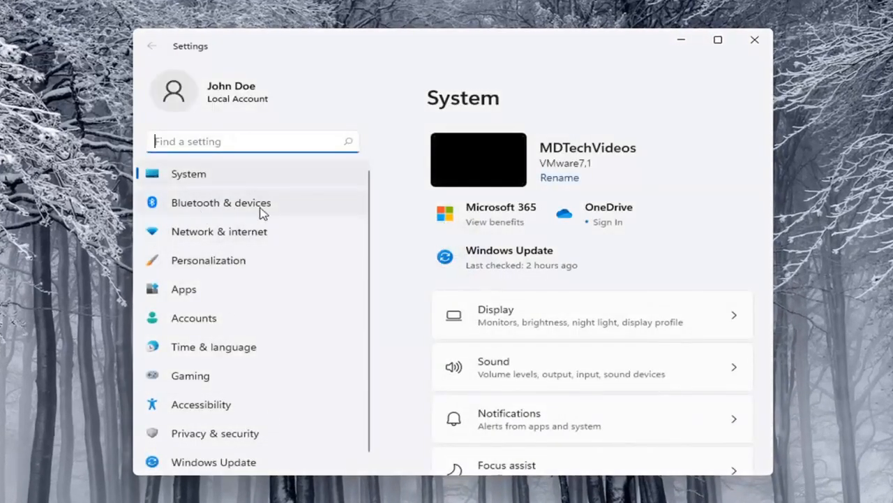
pyautogui.click(220, 203)
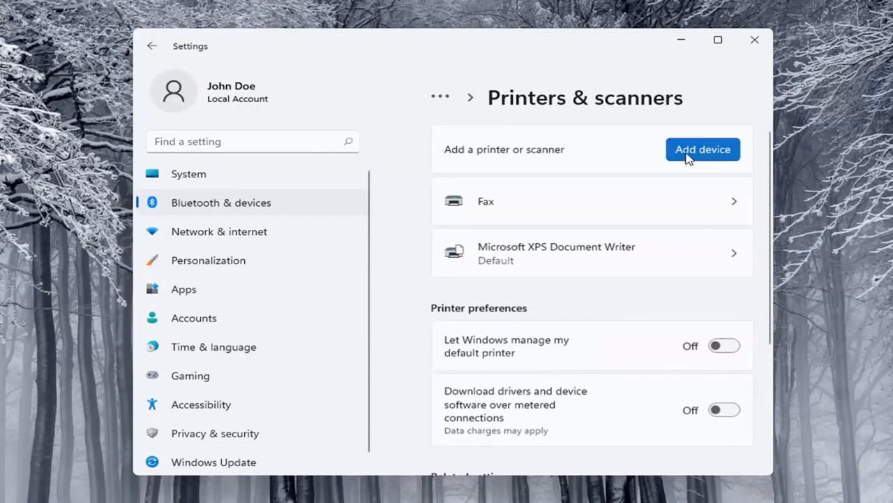
# Scan for devices, then choose to add the unlisted printer manually
pyautogui.click(702, 148)
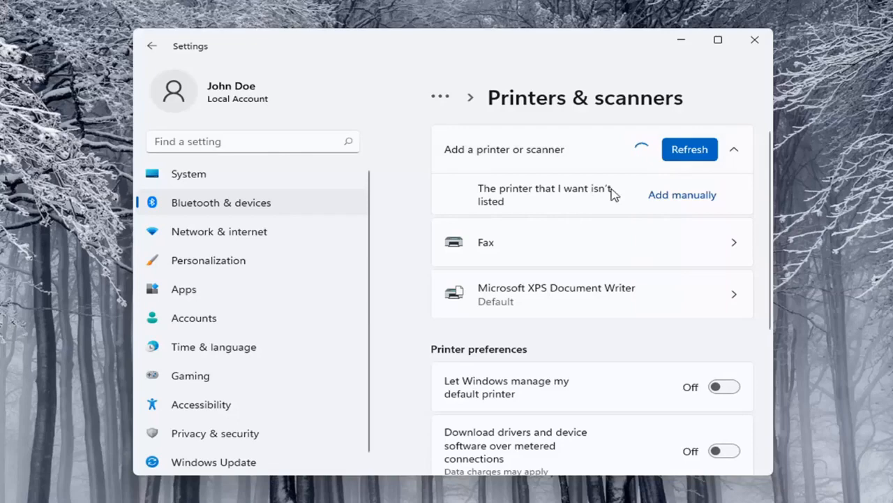
pyautogui.moveTo(682, 201)
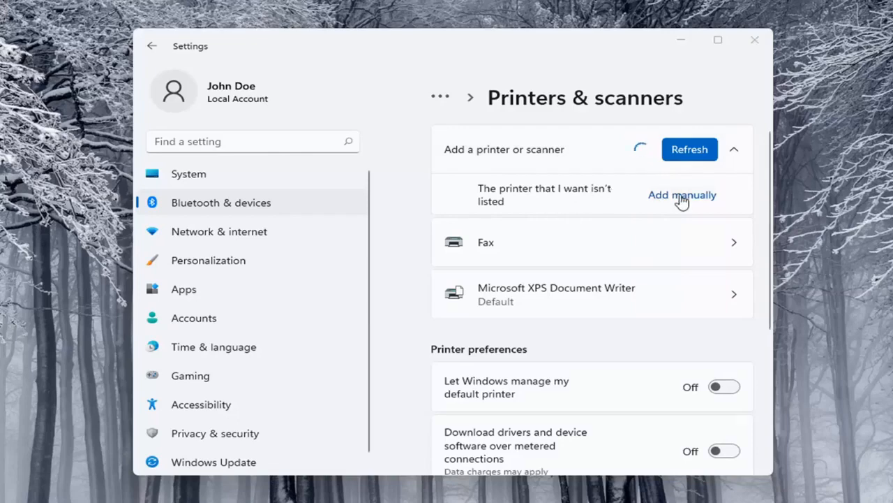
pyautogui.click(682, 194)
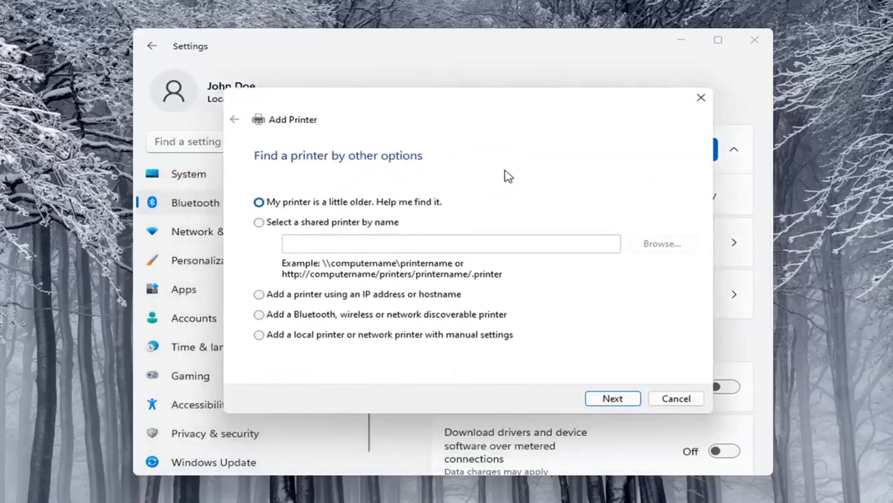
pyautogui.moveTo(668, 398)
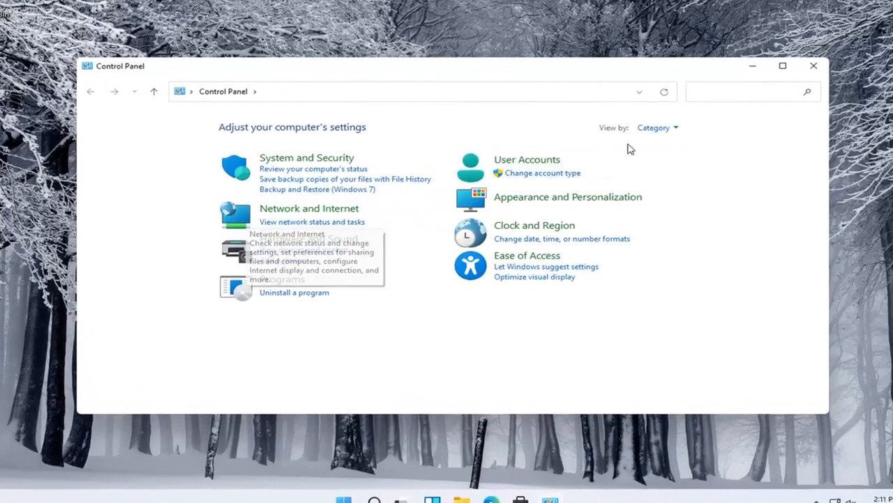
# Start an Add a device search in Control Panel and cancel it
pyautogui.click(656, 127)
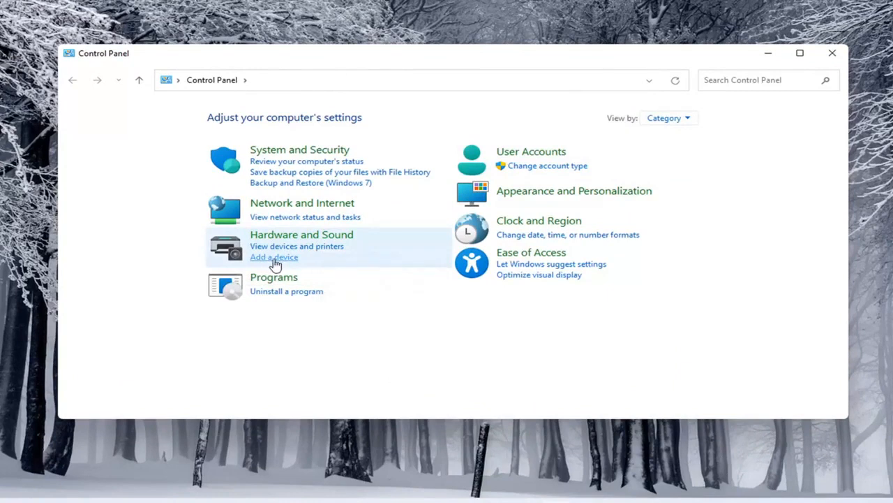
pyautogui.click(274, 257)
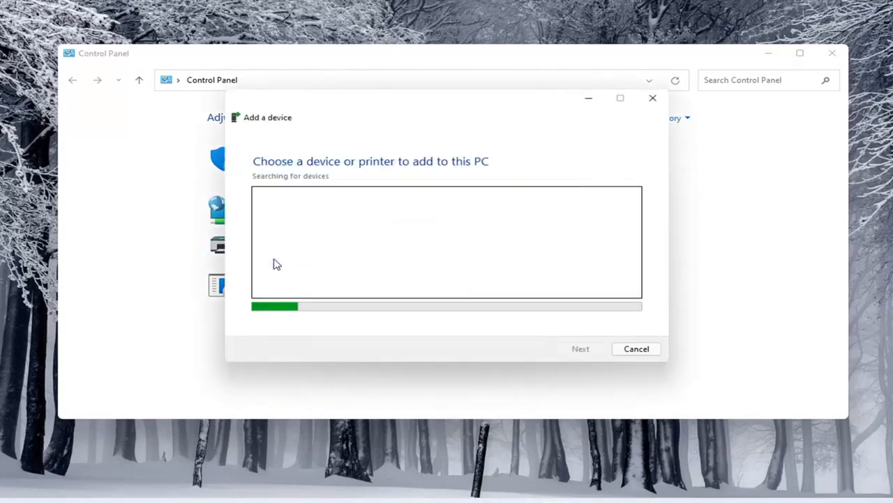
pyautogui.moveTo(351, 312)
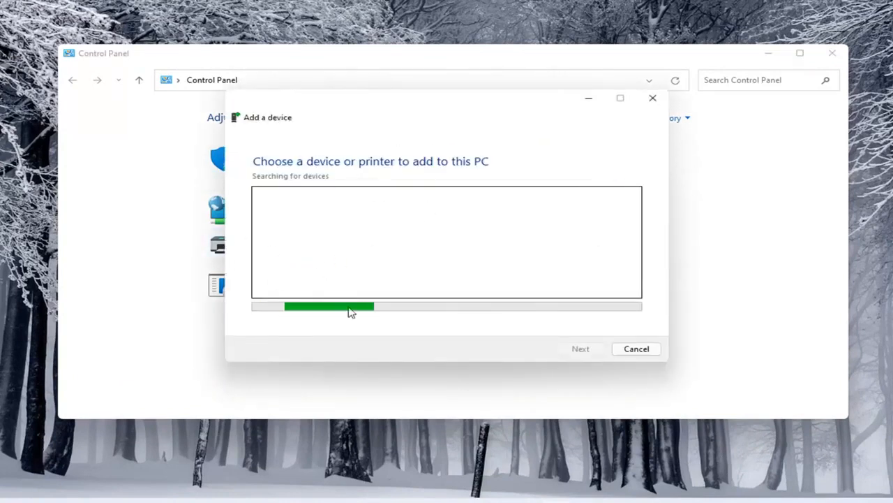
pyautogui.click(635, 348)
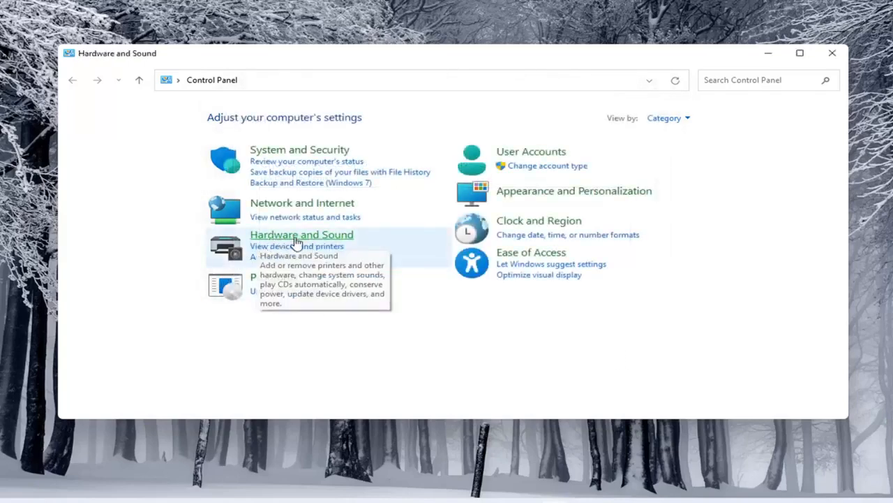
# Go through Hardware and Sound to the Devices and Printers page
pyautogui.click(301, 234)
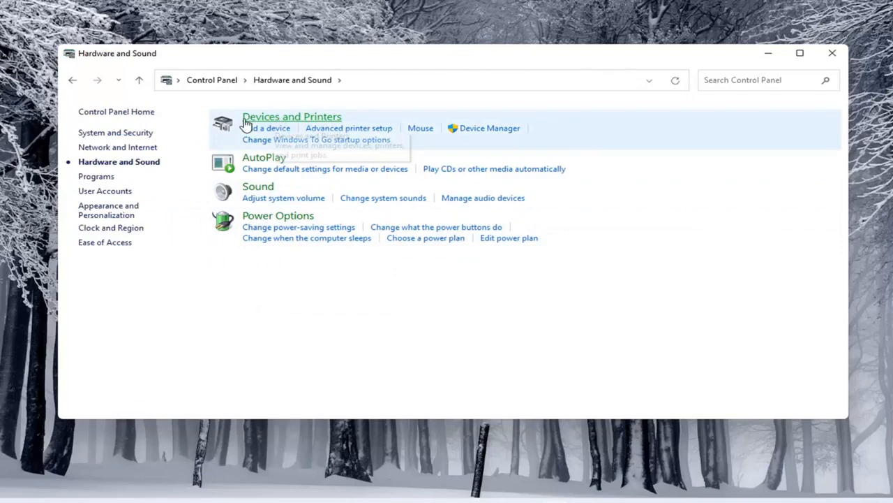
pyautogui.click(291, 117)
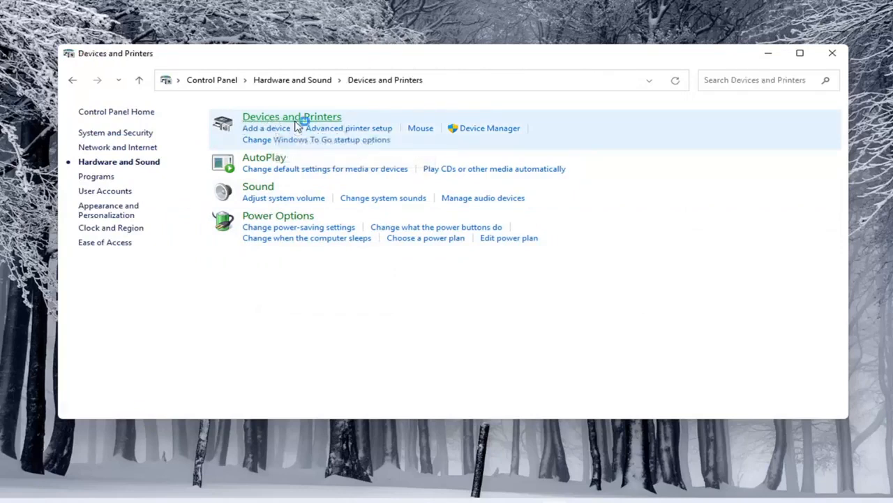
pyautogui.click(292, 117)
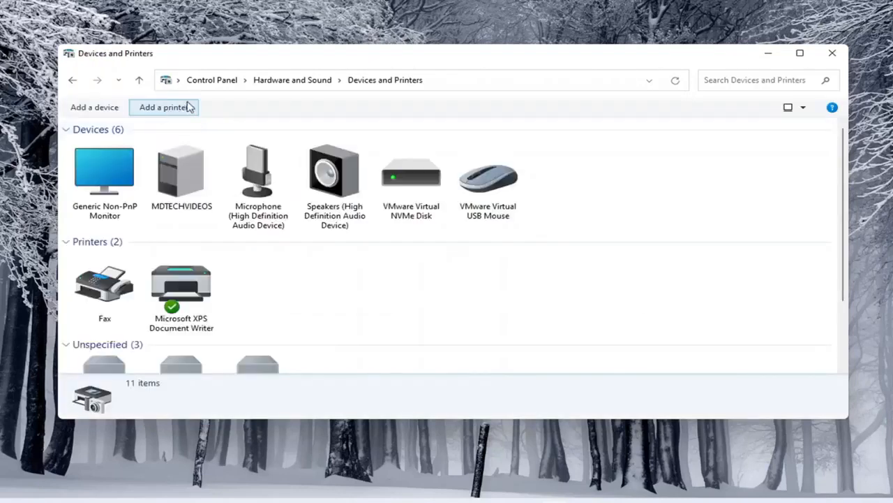
# Choose Add a printer, then 'The printer that I want isn't listed'
pyautogui.click(163, 107)
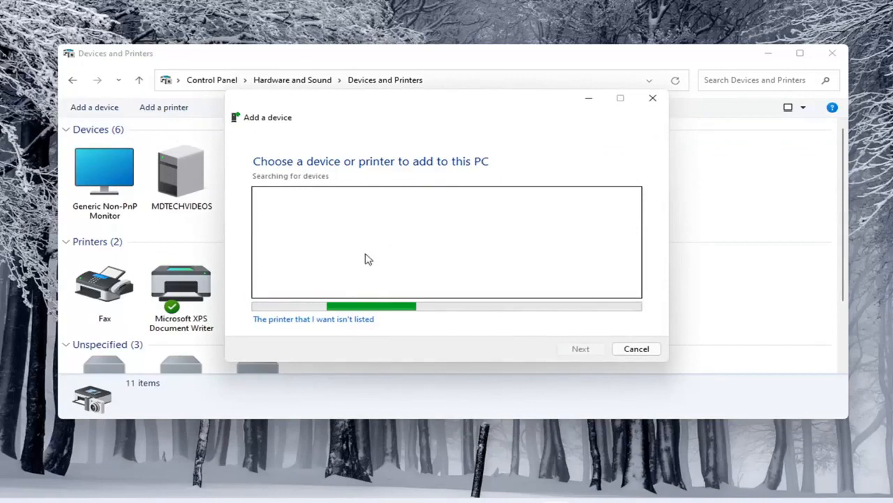
pyautogui.moveTo(369, 300)
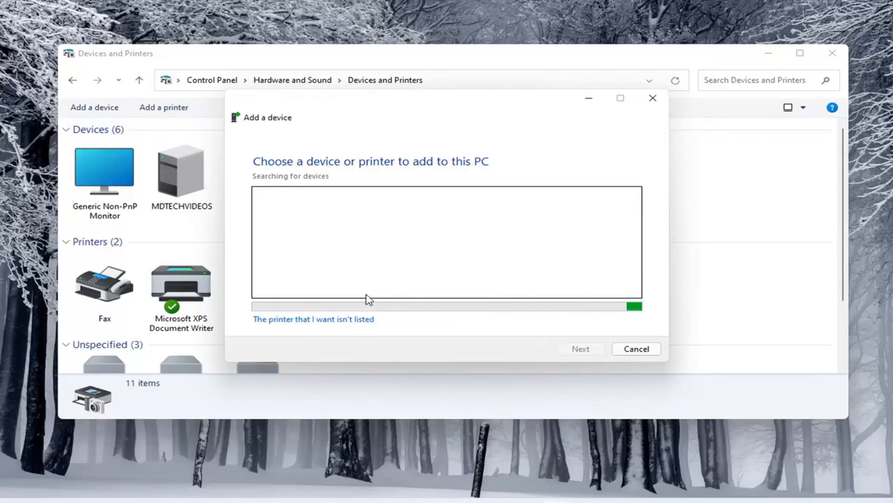
pyautogui.moveTo(300, 350)
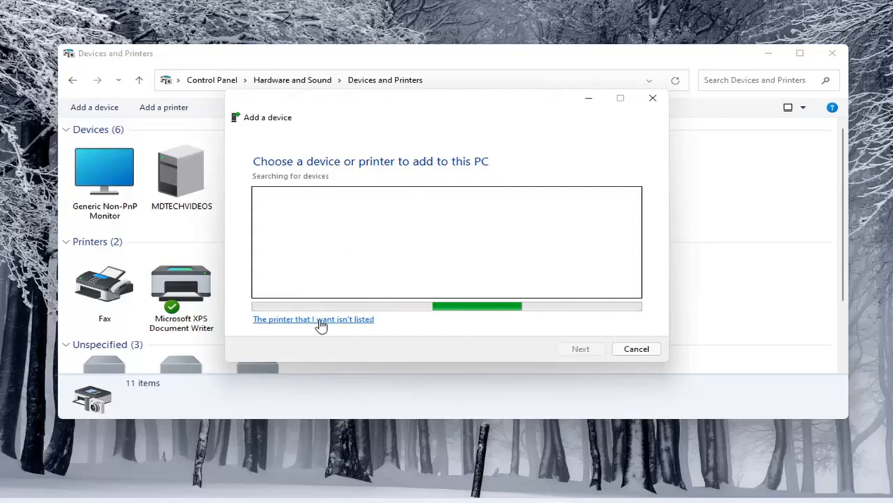
pyautogui.click(314, 319)
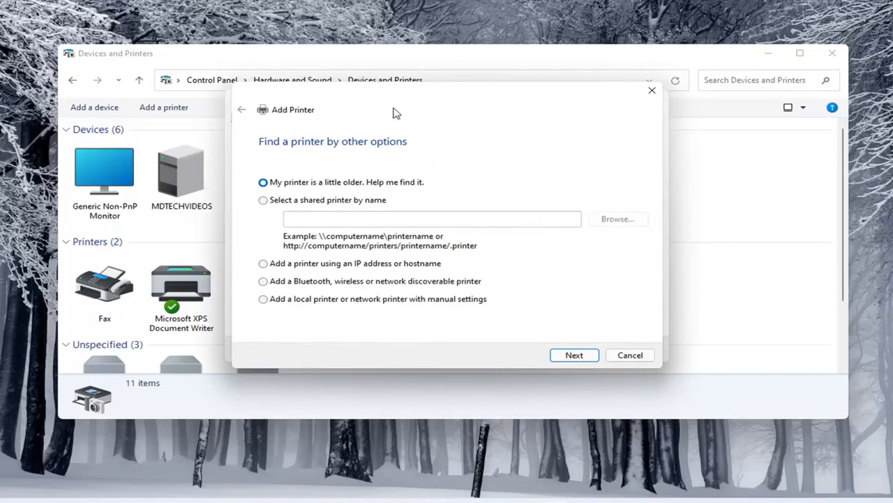
pyautogui.moveTo(382, 97)
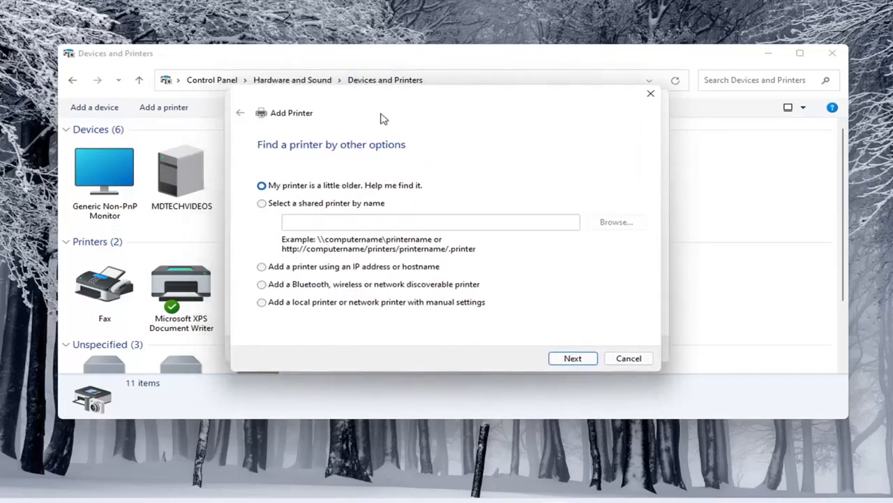
pyautogui.moveTo(352, 135)
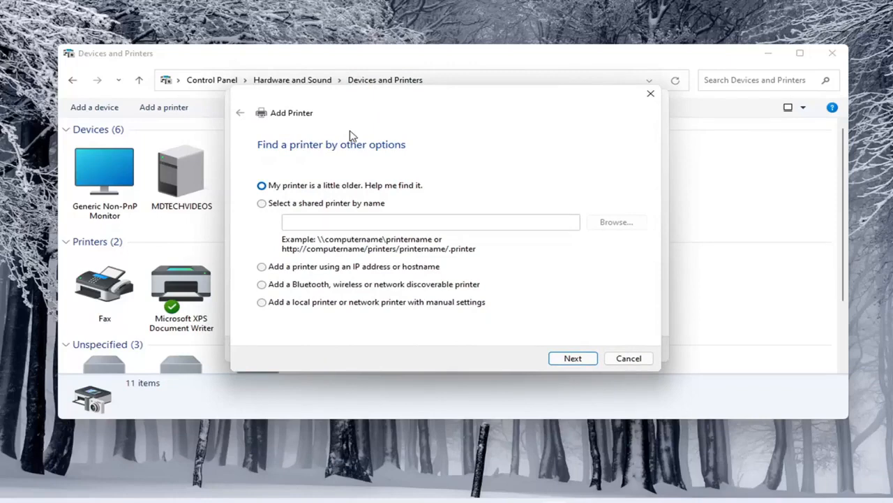
pyautogui.moveTo(356, 261)
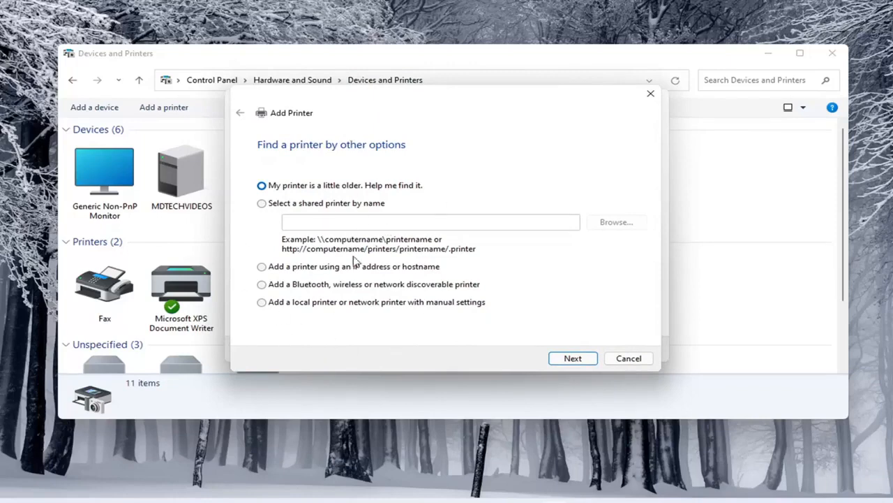
pyautogui.moveTo(626, 102)
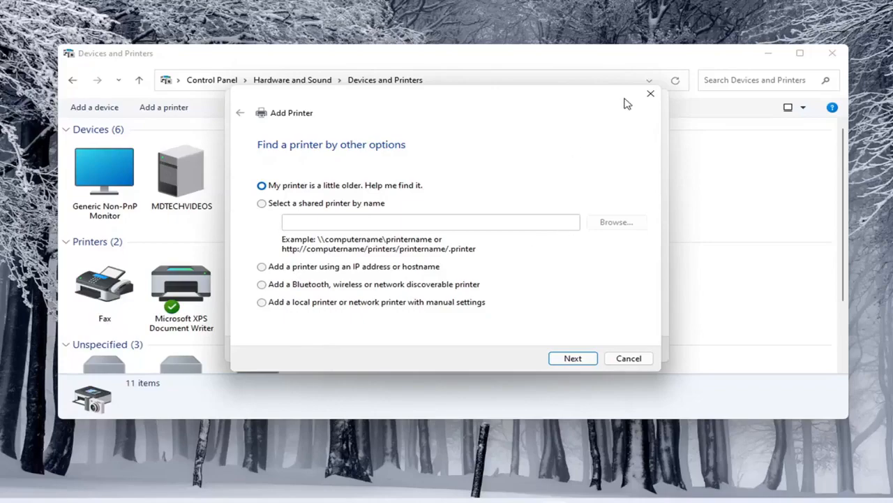
# Close the Add Printer wizard and the Devices and Printers window
pyautogui.click(651, 93)
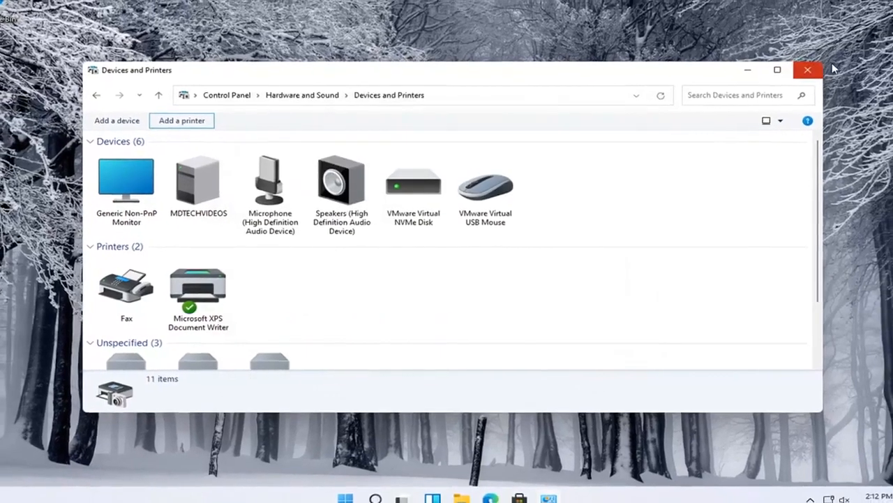
pyautogui.click(809, 69)
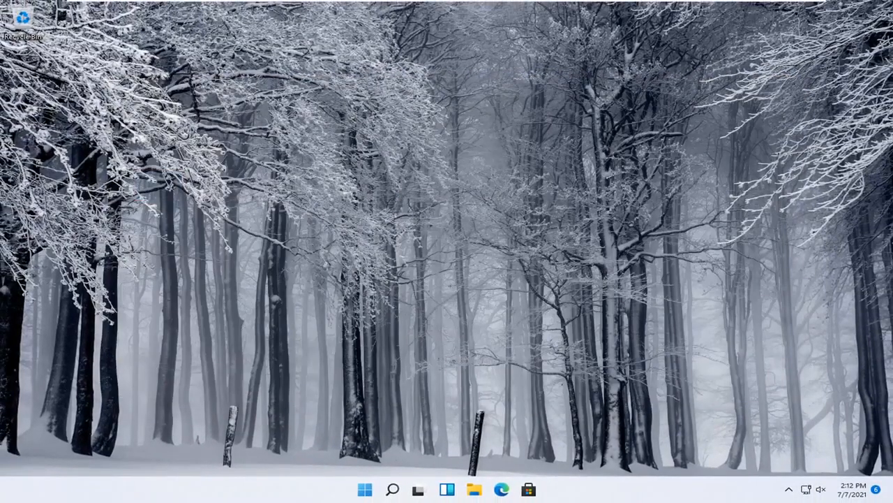